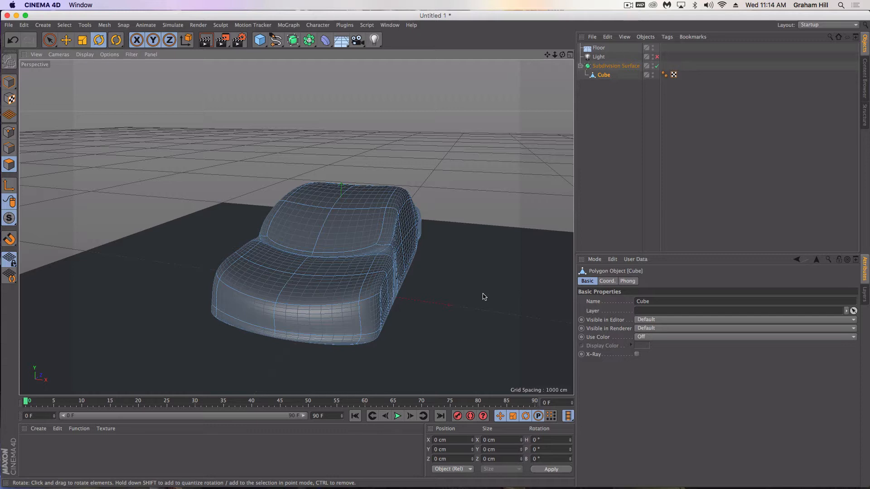
pyautogui.moveTo(476, 295)
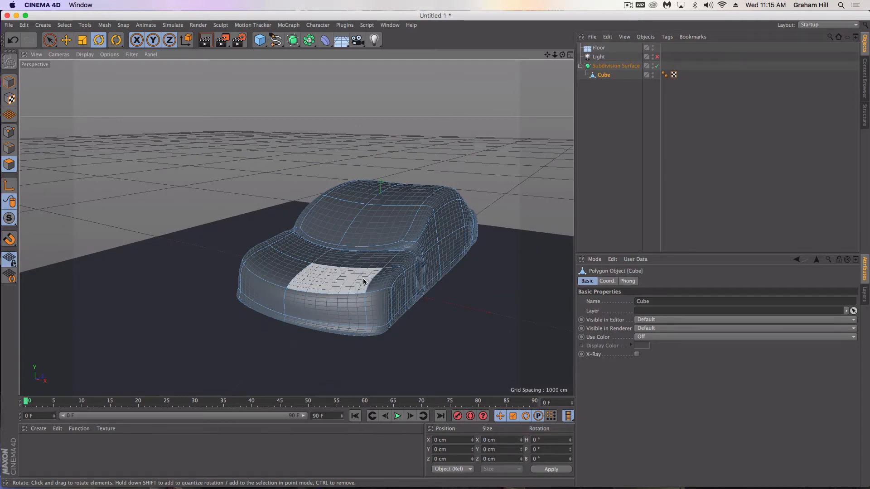
# Select and then clear polygon patches on the car's front and roof.
pyautogui.click(389, 277)
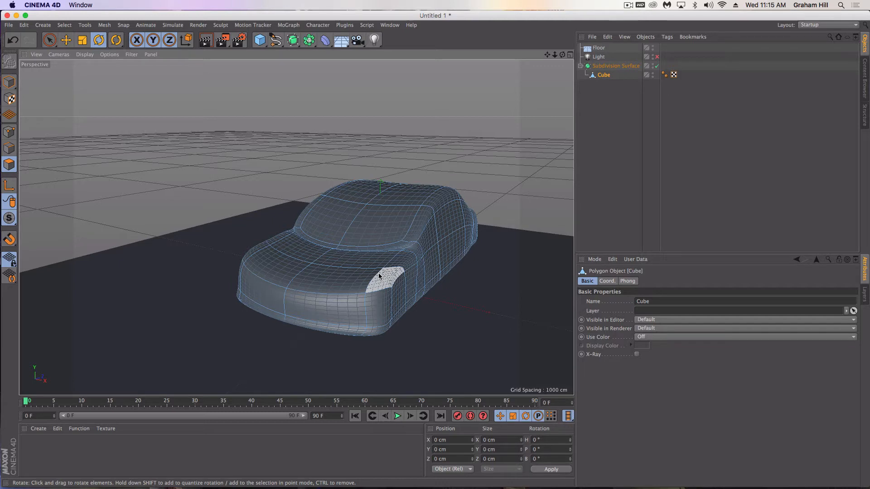
pyautogui.moveTo(396, 278)
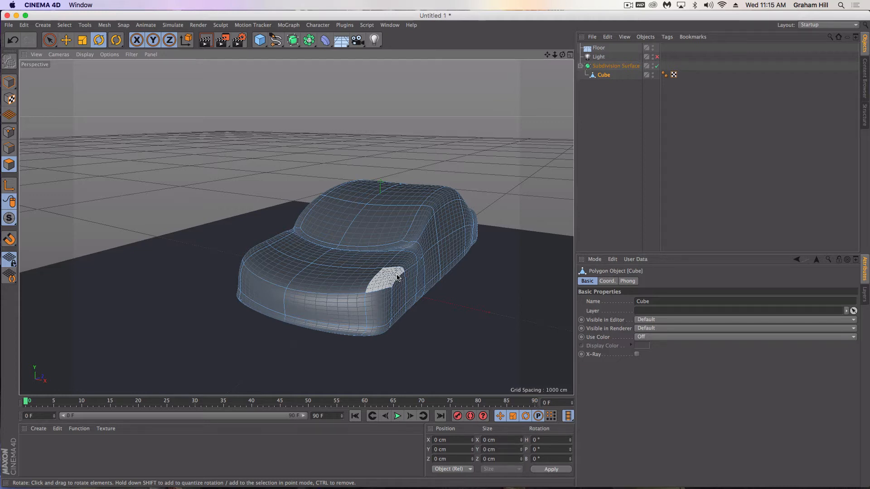
pyautogui.click(333, 217)
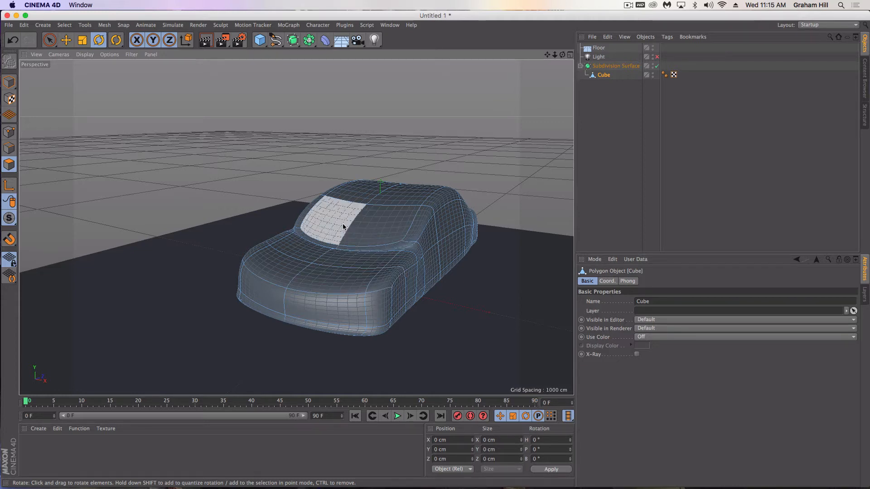
pyautogui.click(567, 130)
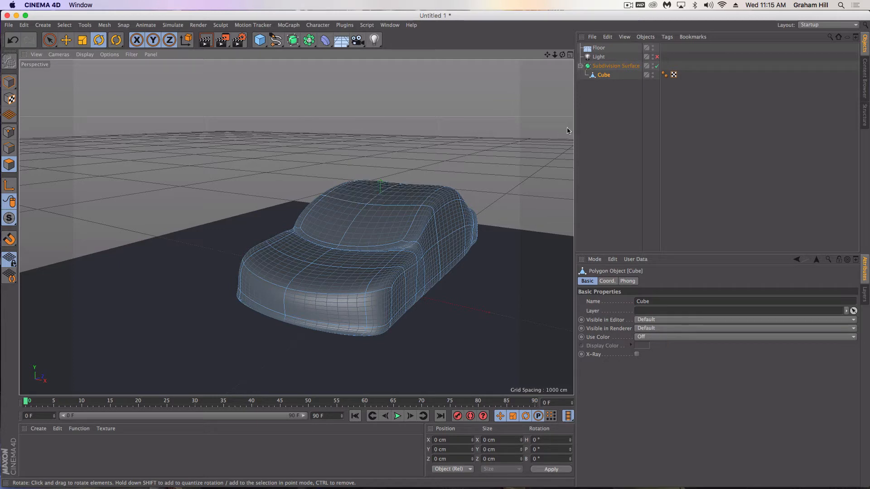
pyautogui.click(616, 65)
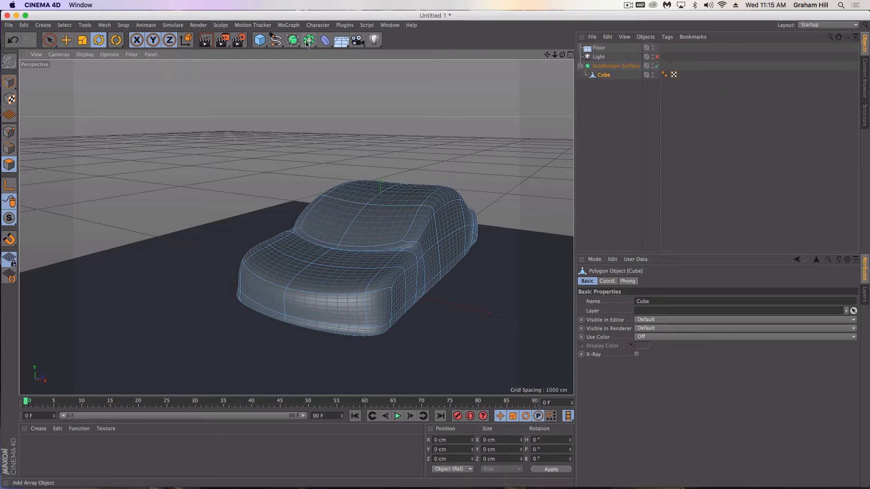
# Add an Atom Array generator from the modelling generators list.
pyautogui.click(291, 39)
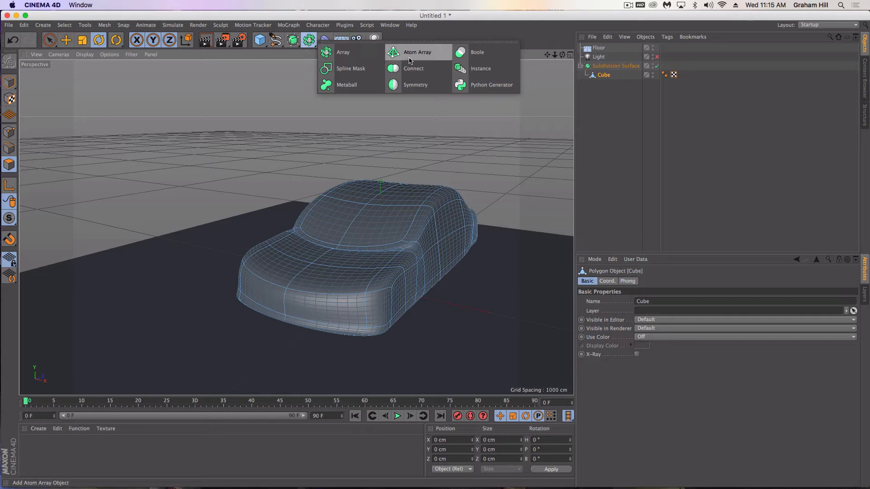
pyautogui.click(417, 52)
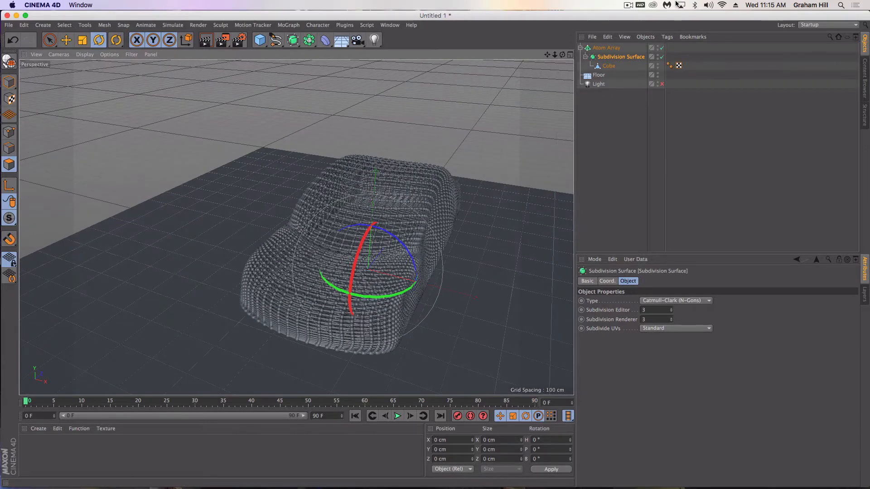
pyautogui.click(606, 47)
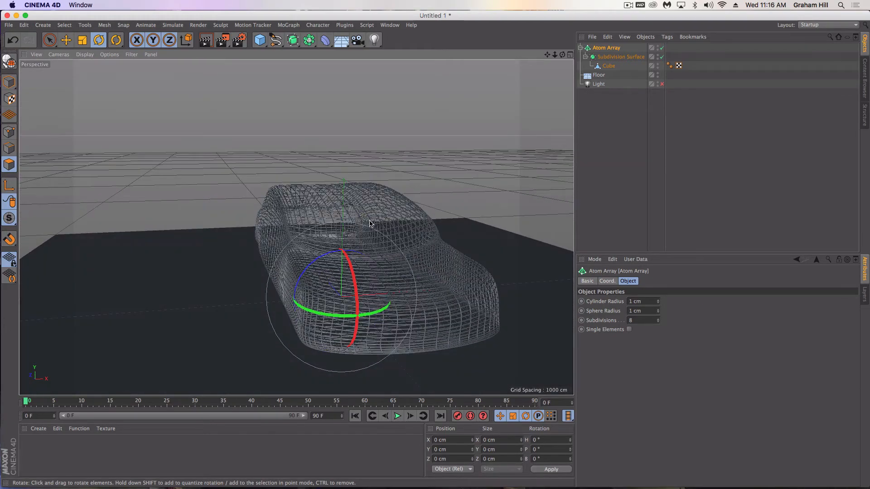
pyautogui.click(66, 39)
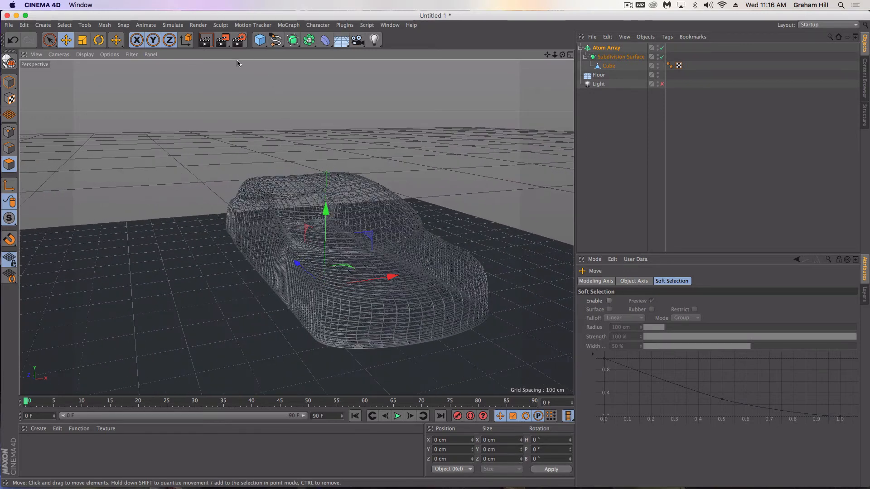
# Enable viewport shadow preview and turn on the scene light.
pyautogui.click(204, 39)
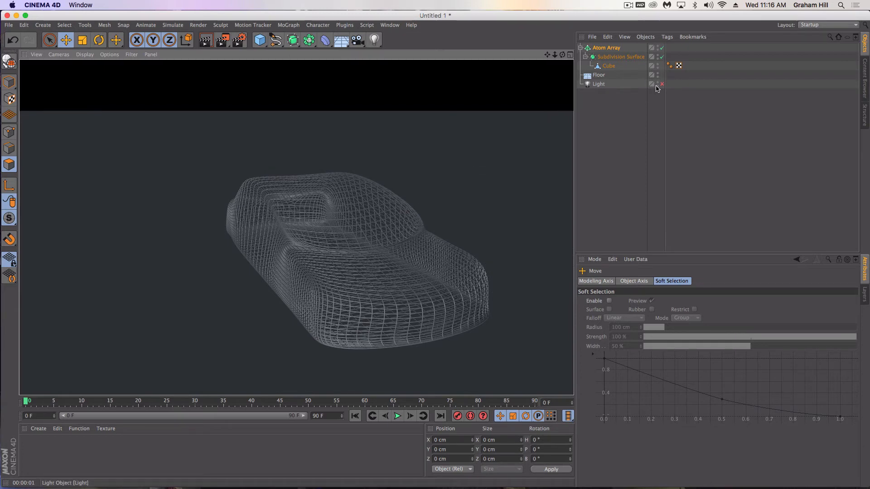
pyautogui.click(662, 84)
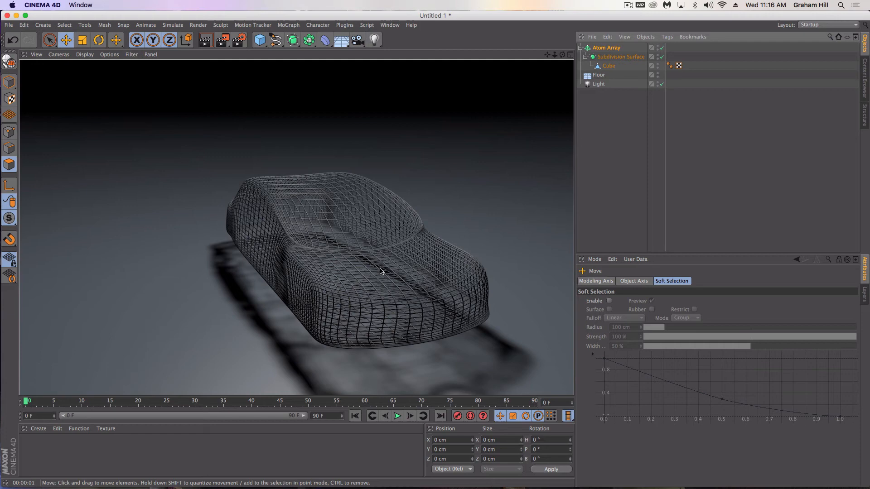
pyautogui.moveTo(324, 220)
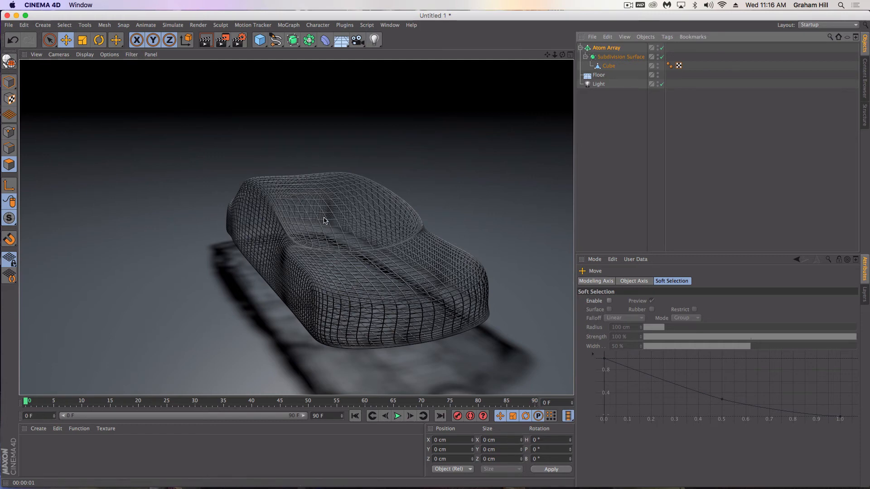
pyautogui.moveTo(360, 335)
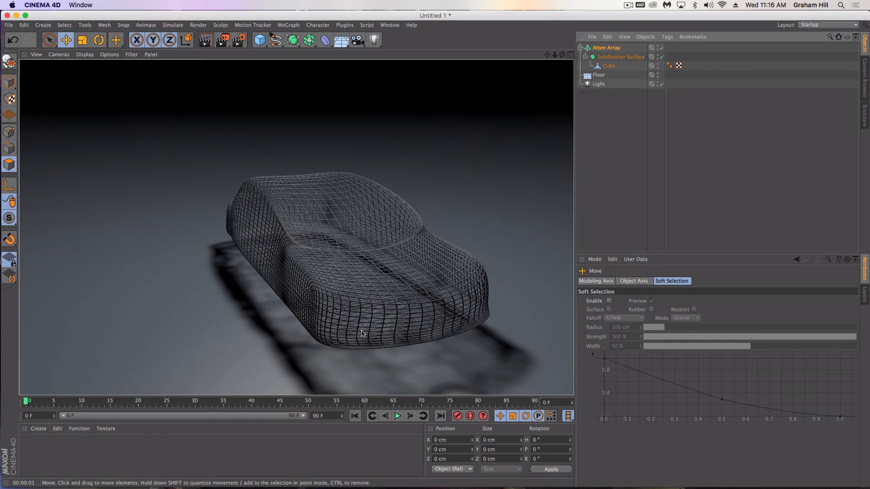